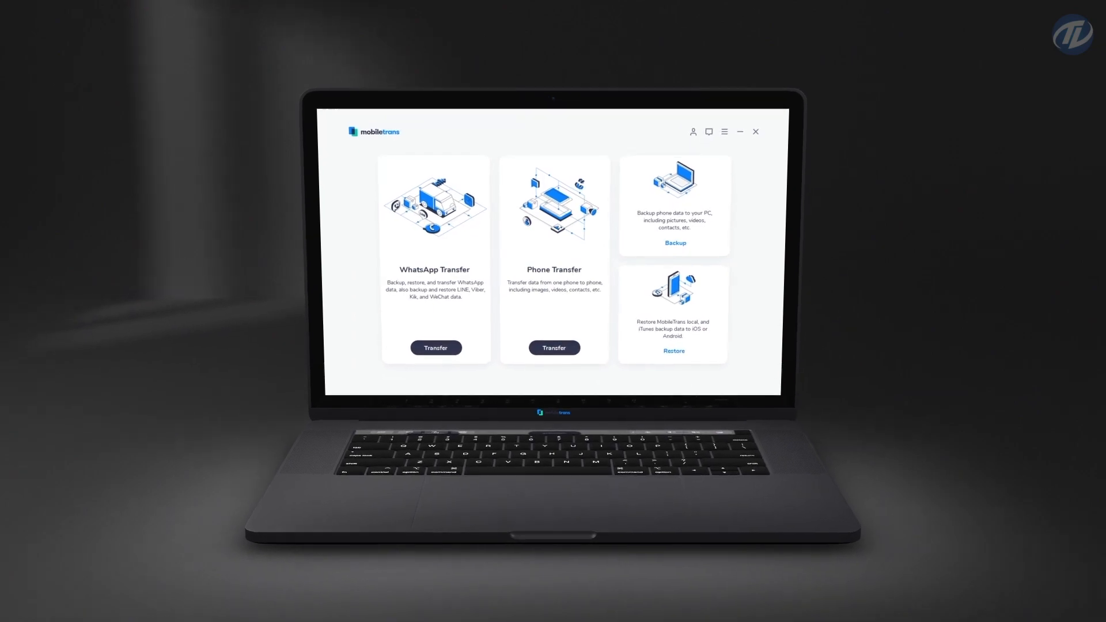
Open WhatsApp Transfer and switch to the WeChat backup and restore page.
left_click(436, 347)
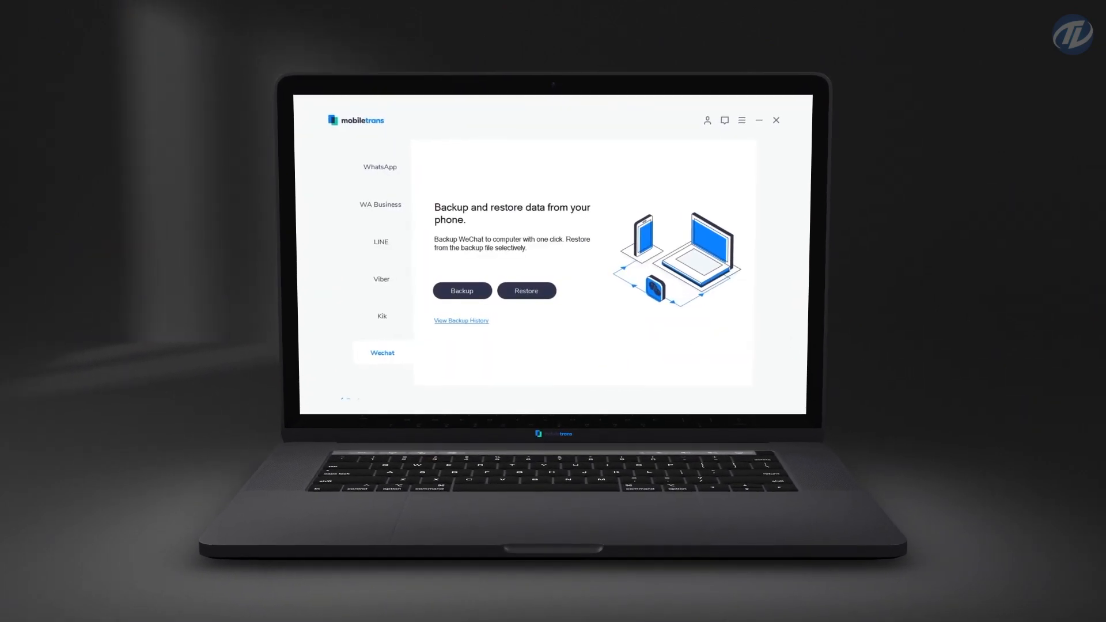
left_click(379, 167)
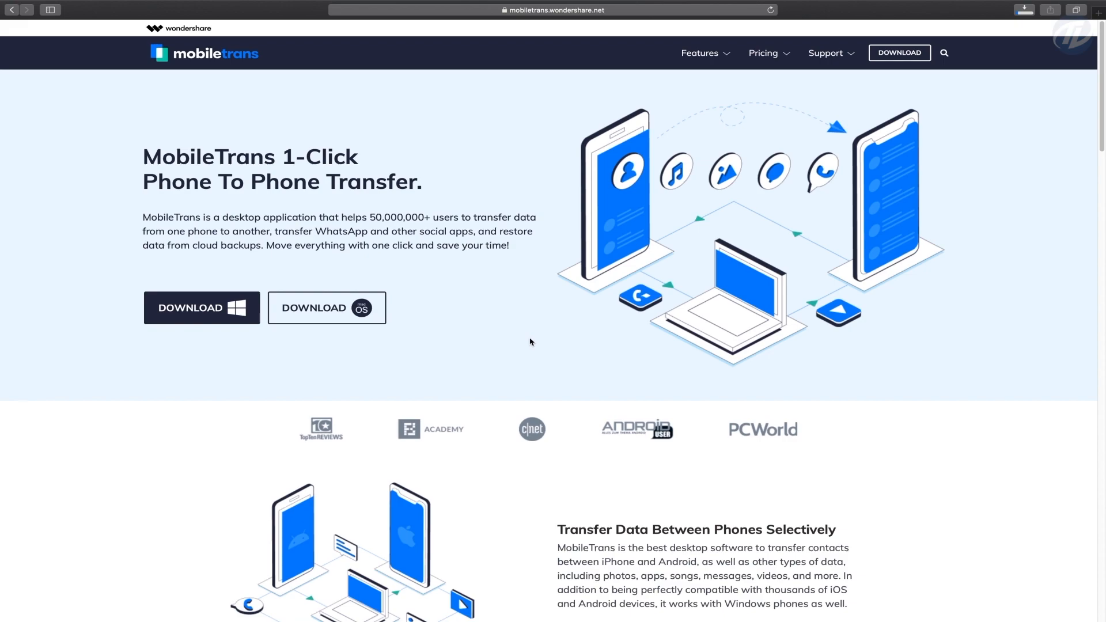
Download the macOS version of MobileTrans from the website.
left_click(327, 308)
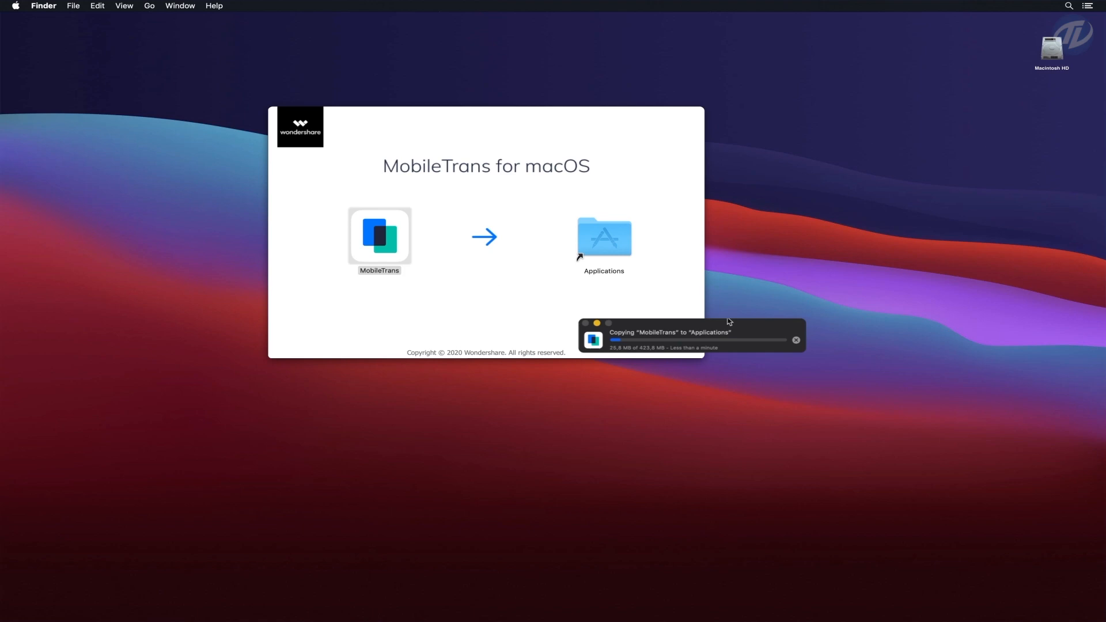
mouse_move(736, 319)
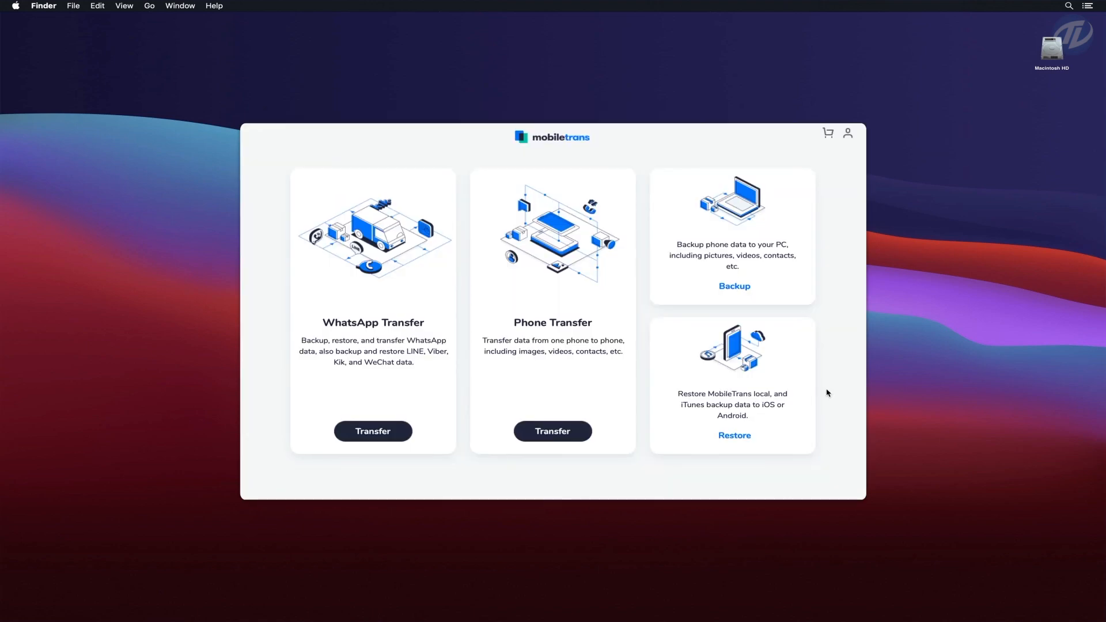
Focus the MobileTrans window and open the WhatsApp Transfer options.
left_click(552, 311)
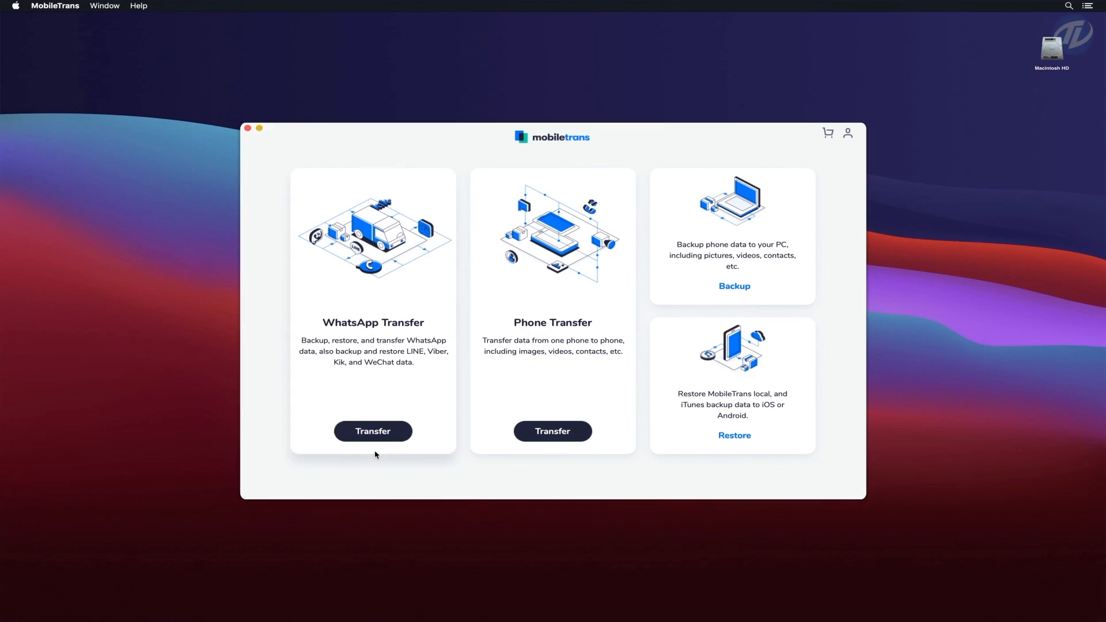
left_click(372, 431)
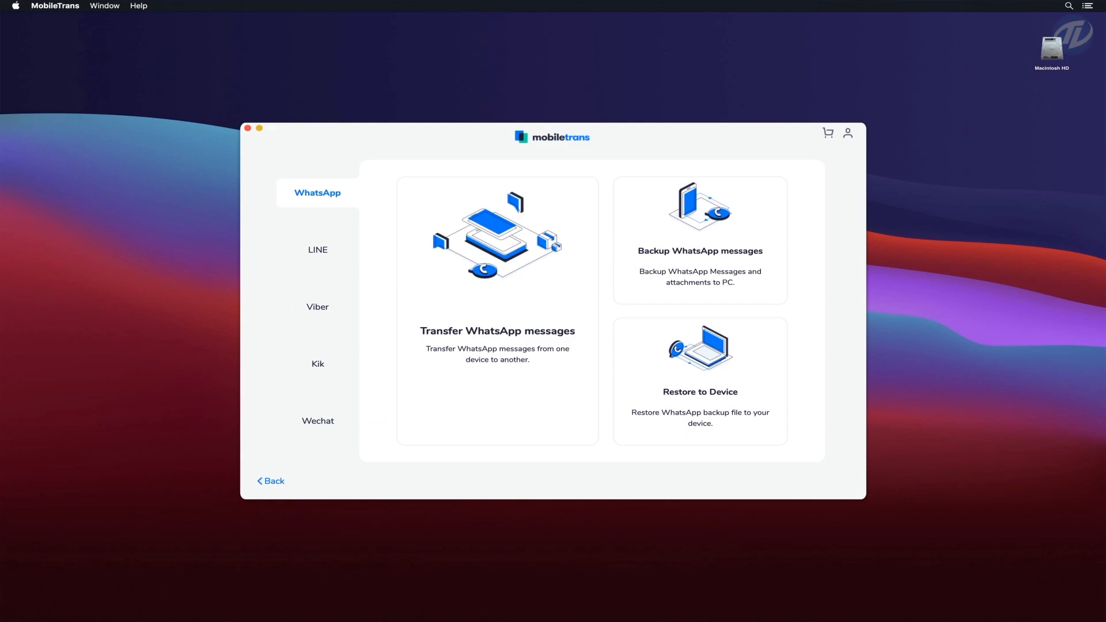
mouse_move(522, 381)
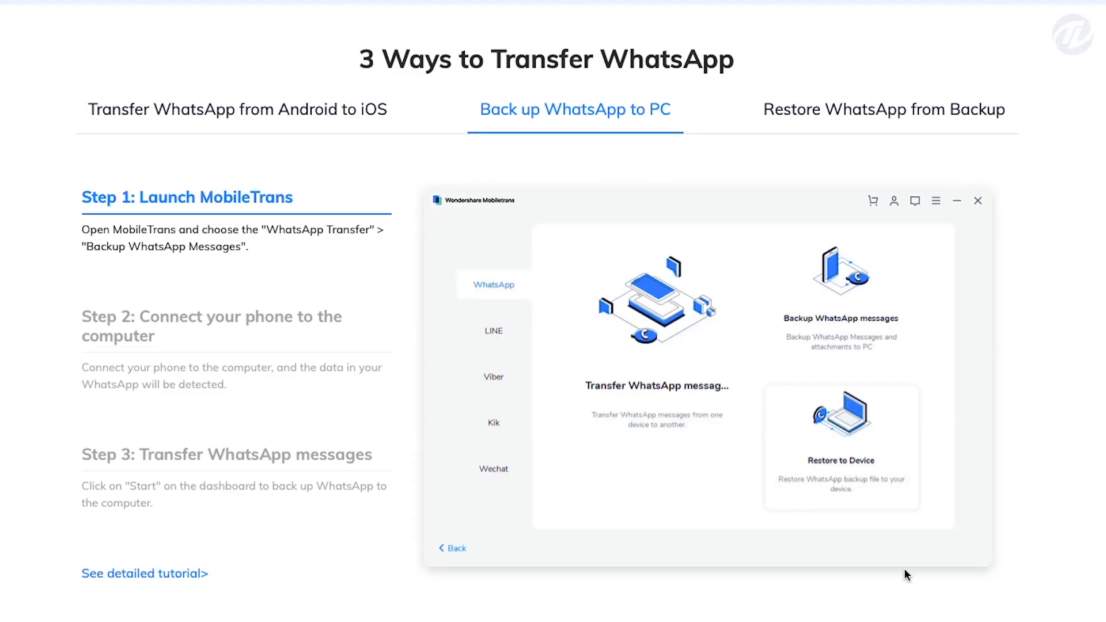
mouse_move(334, 280)
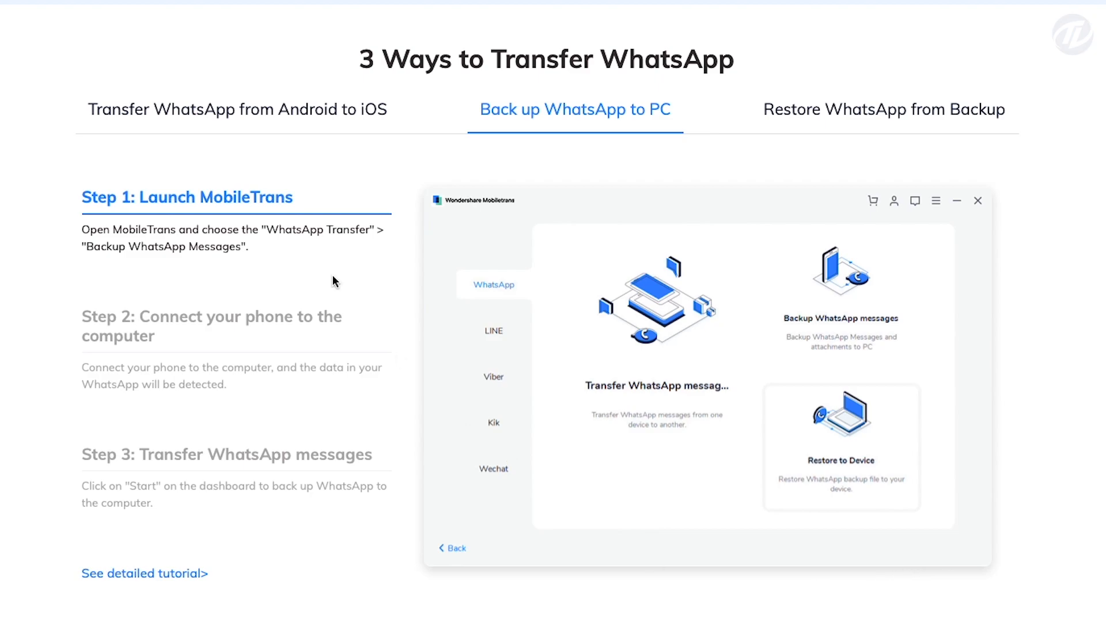
mouse_move(200, 311)
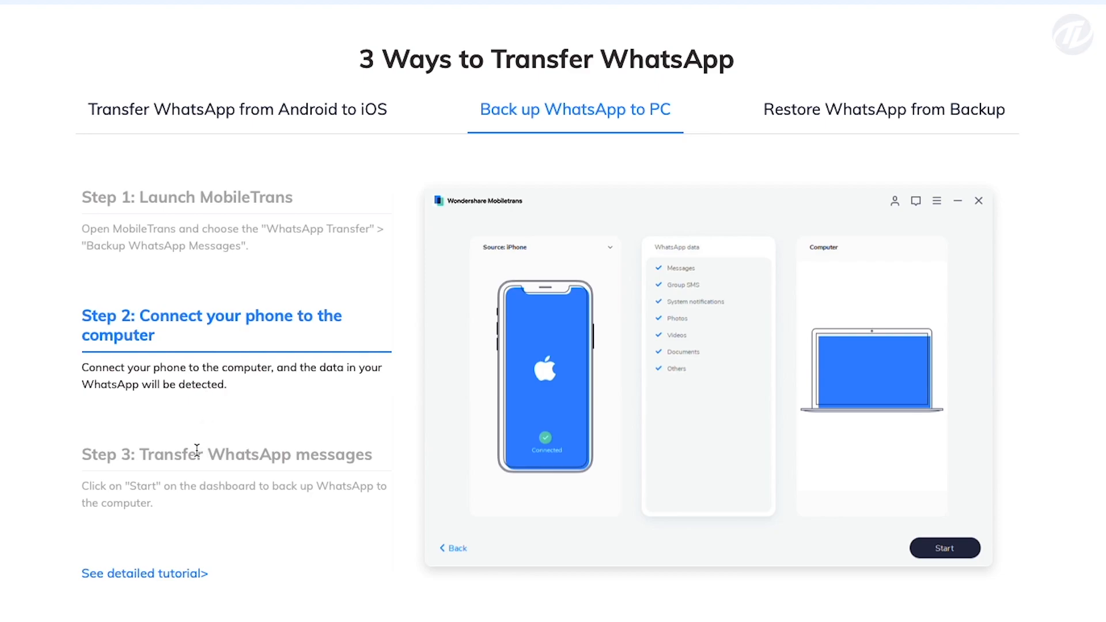
Step through the backup-to-PC tutorial, then view the Restore WhatsApp from Backup guide.
left_click(945, 548)
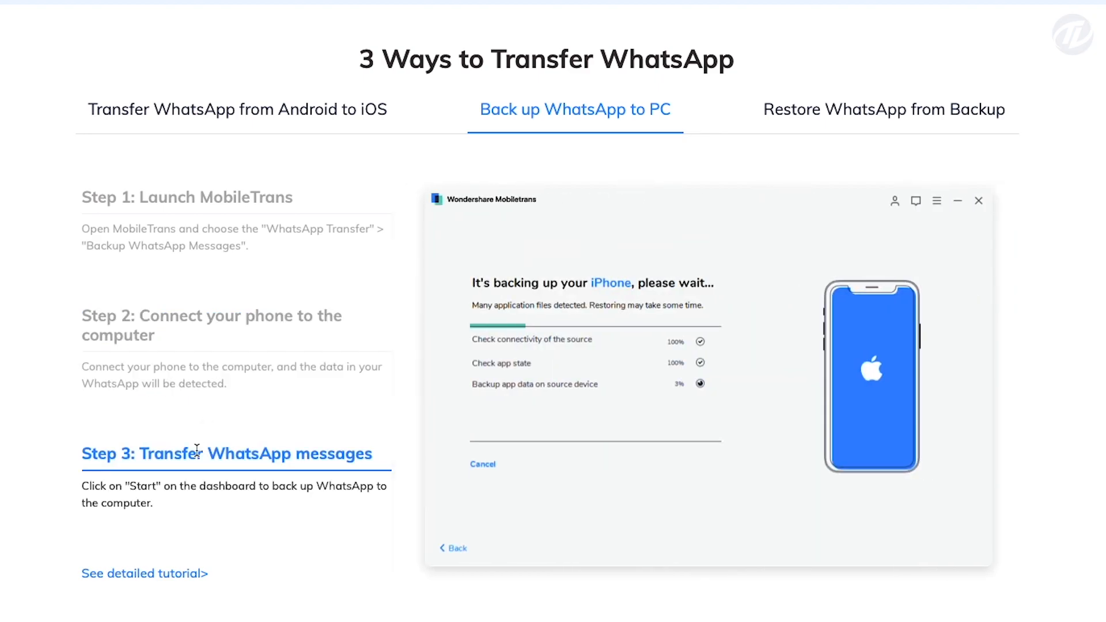
left_click(884, 109)
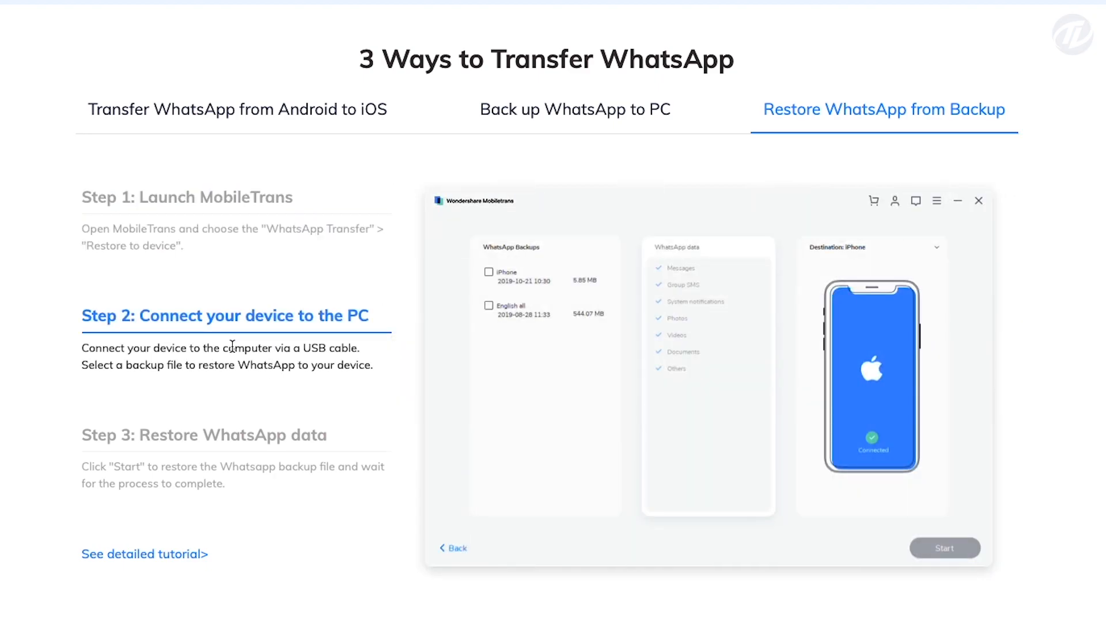
left_click(945, 548)
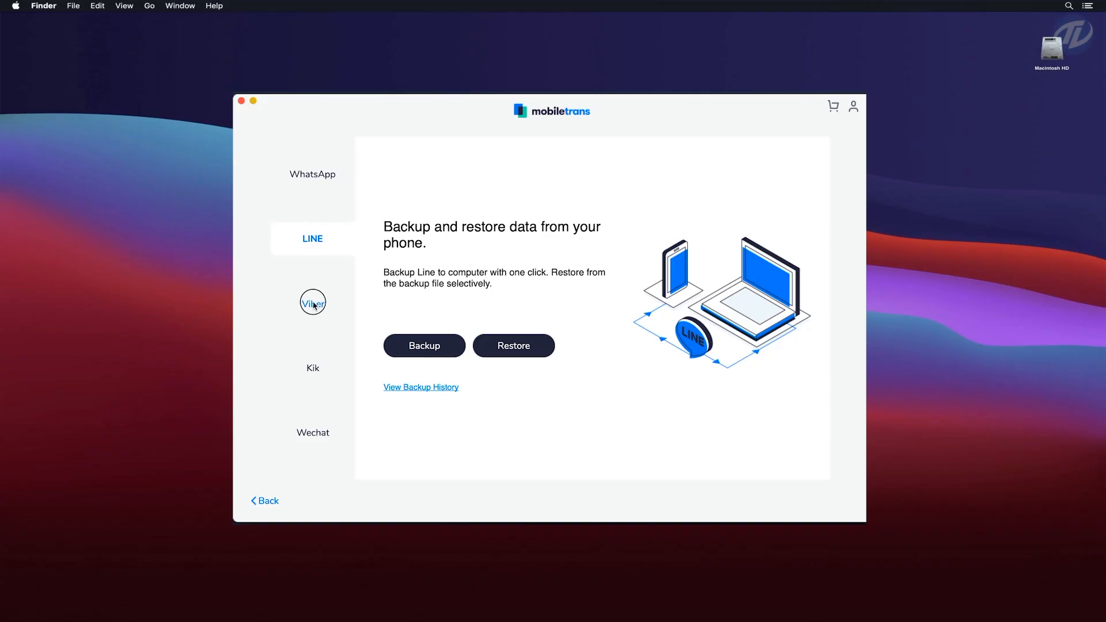
View the Kik and WeChat backup pages, then return home.
left_click(313, 367)
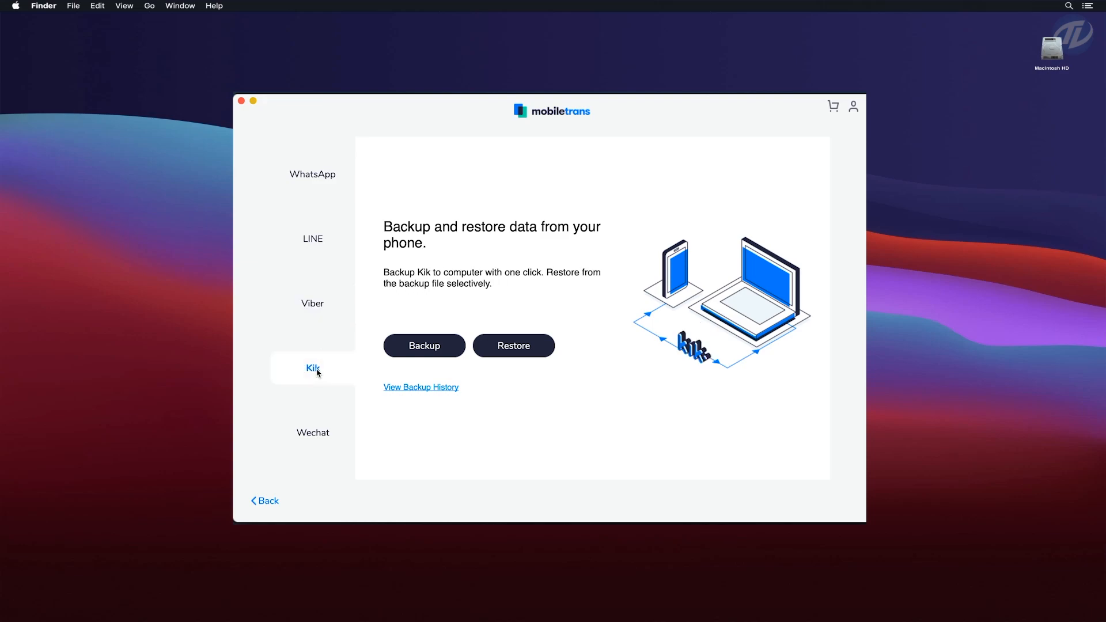
left_click(312, 433)
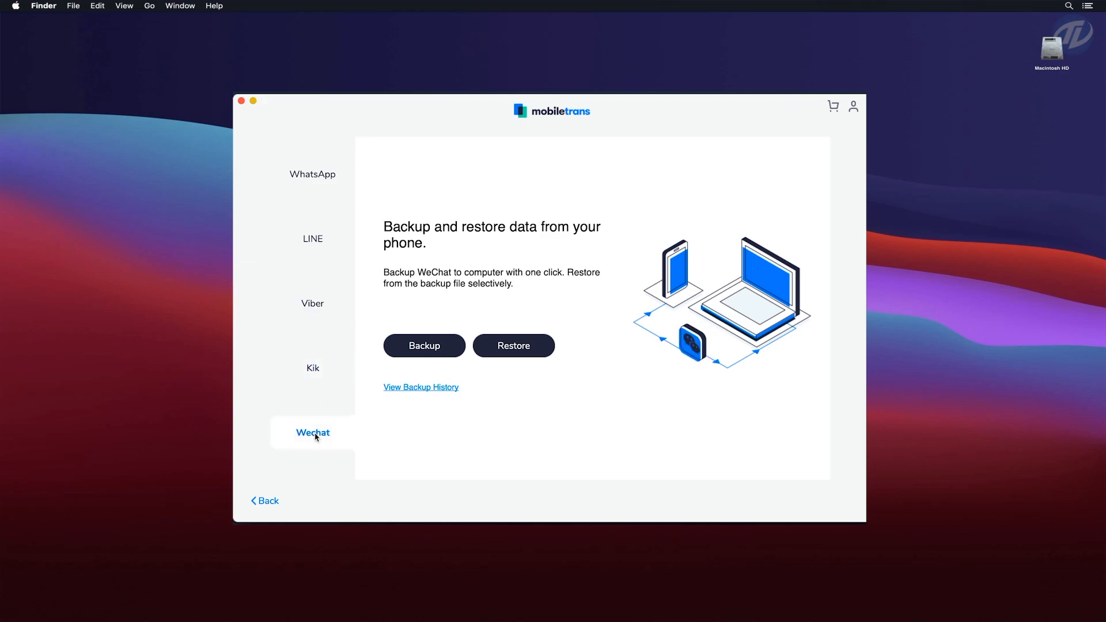
left_click(312, 239)
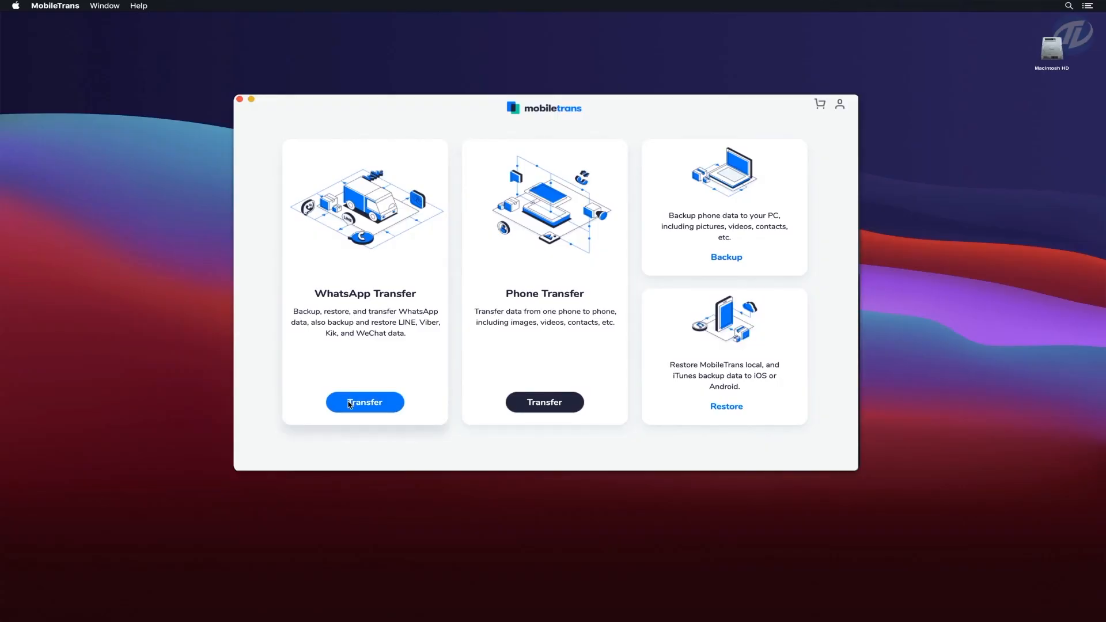
Back up WhatsApp data to the computer after allowing phone storage access.
left_click(365, 402)
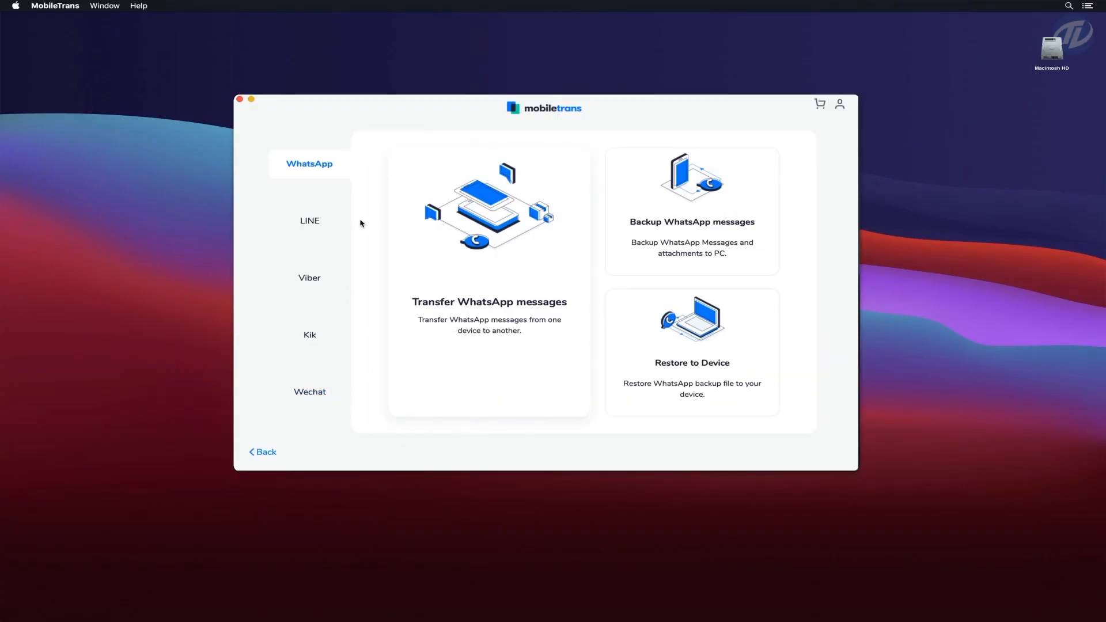
mouse_move(457, 297)
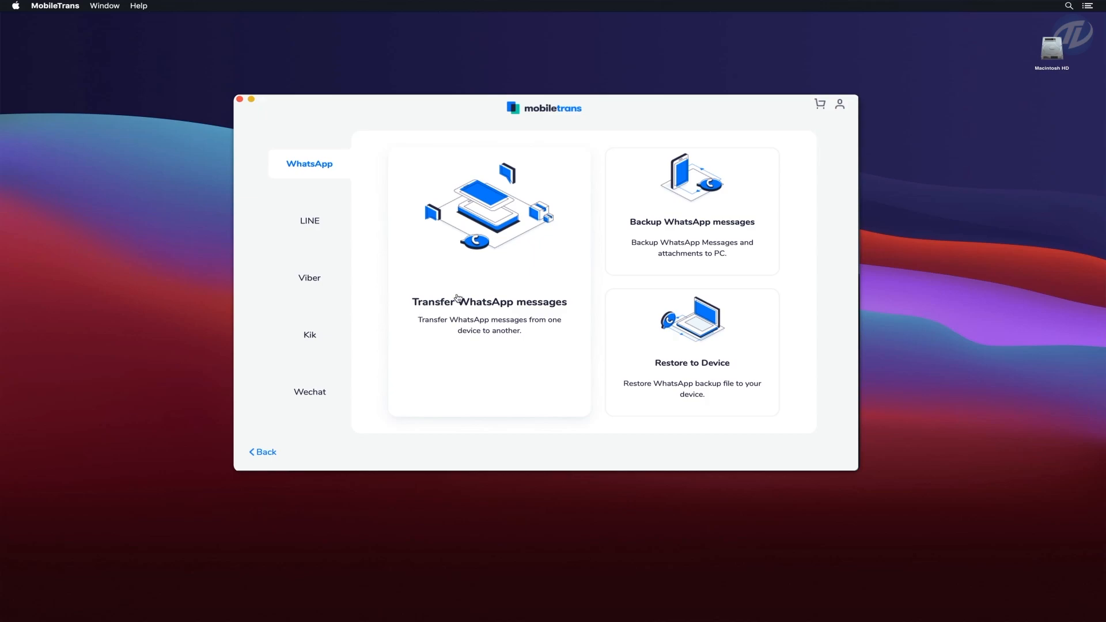
mouse_move(685, 254)
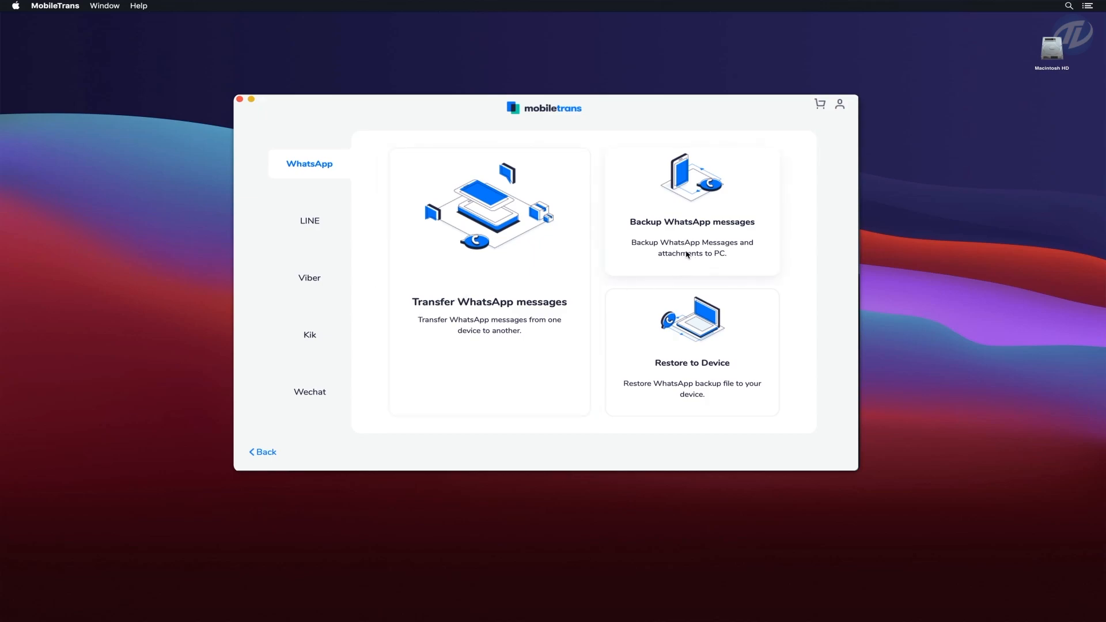
left_click(691, 208)
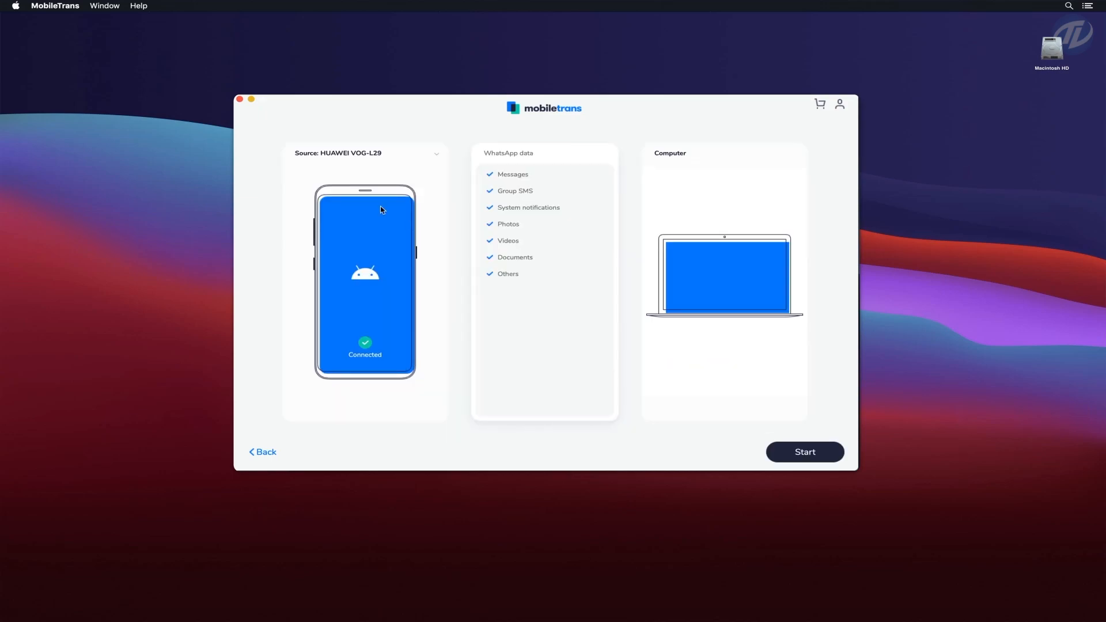
left_click(804, 451)
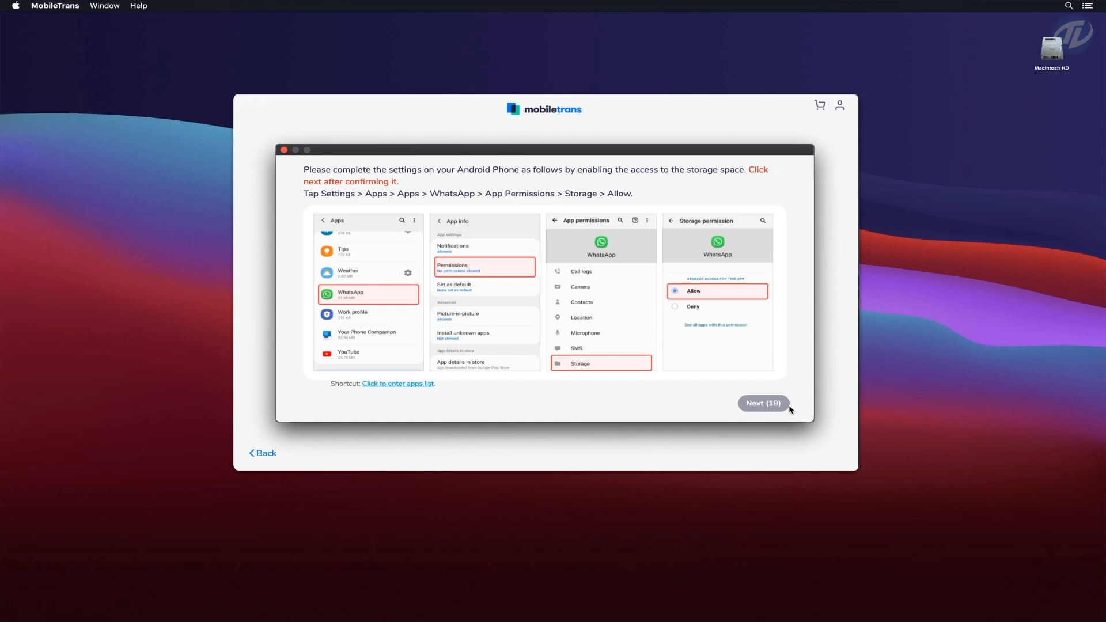
left_click(763, 402)
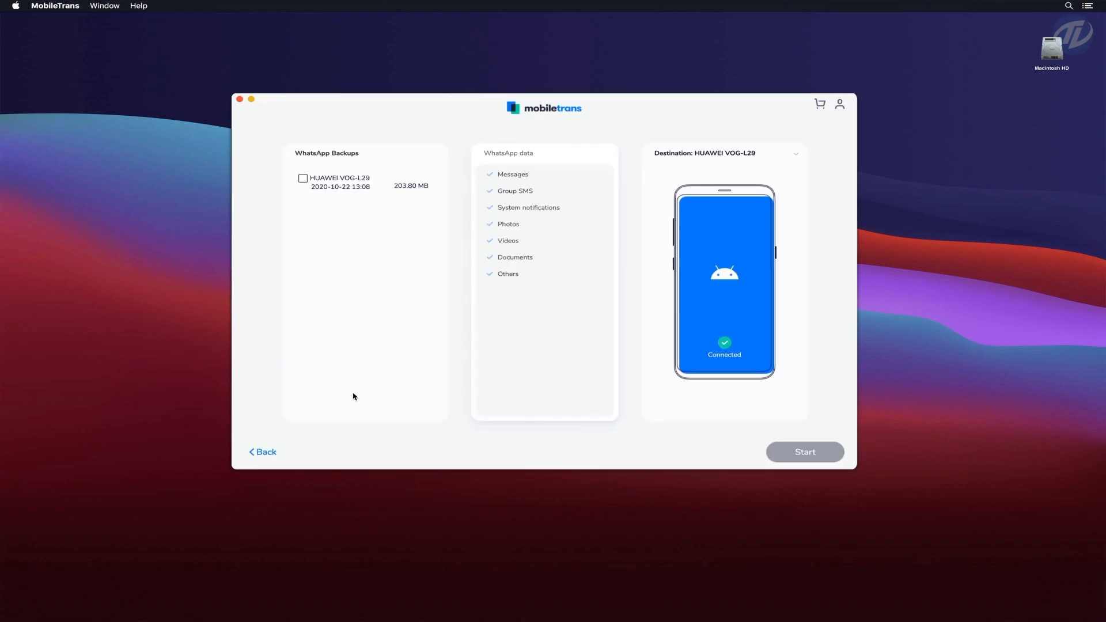
mouse_move(342, 186)
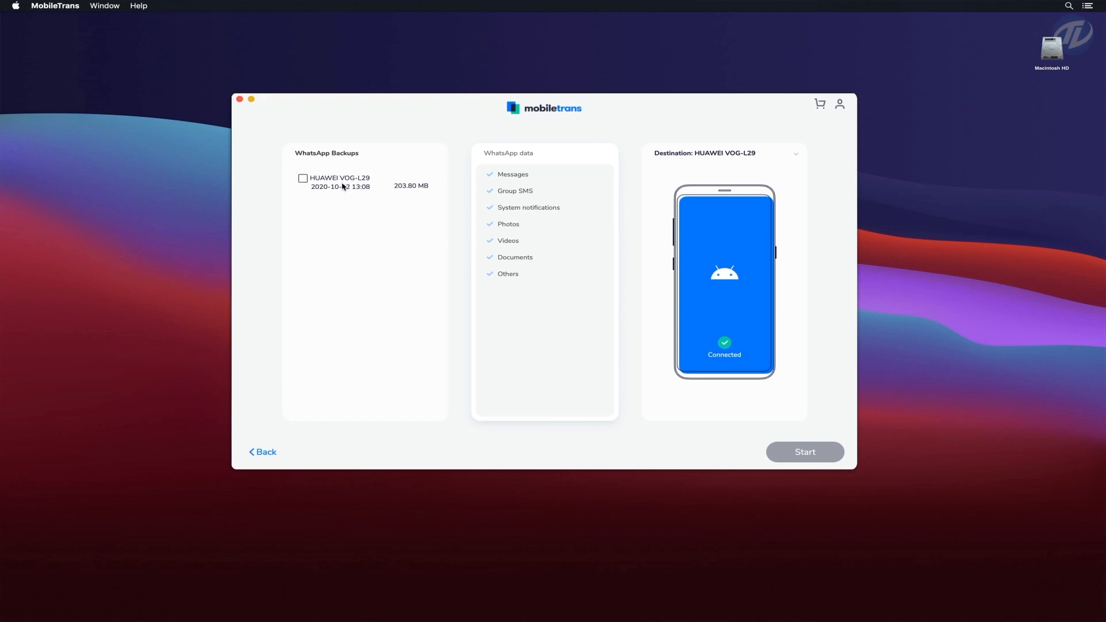
Select the HUAWEI VOG-L29 WhatsApp backup and proceed with the restore.
left_click(303, 178)
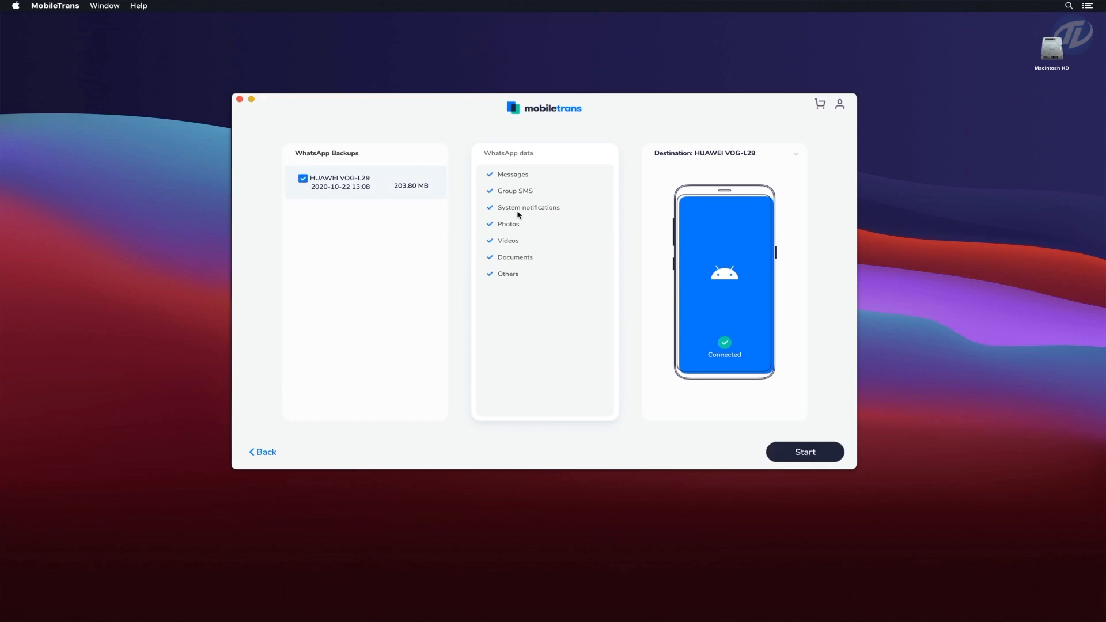
left_click(262, 451)
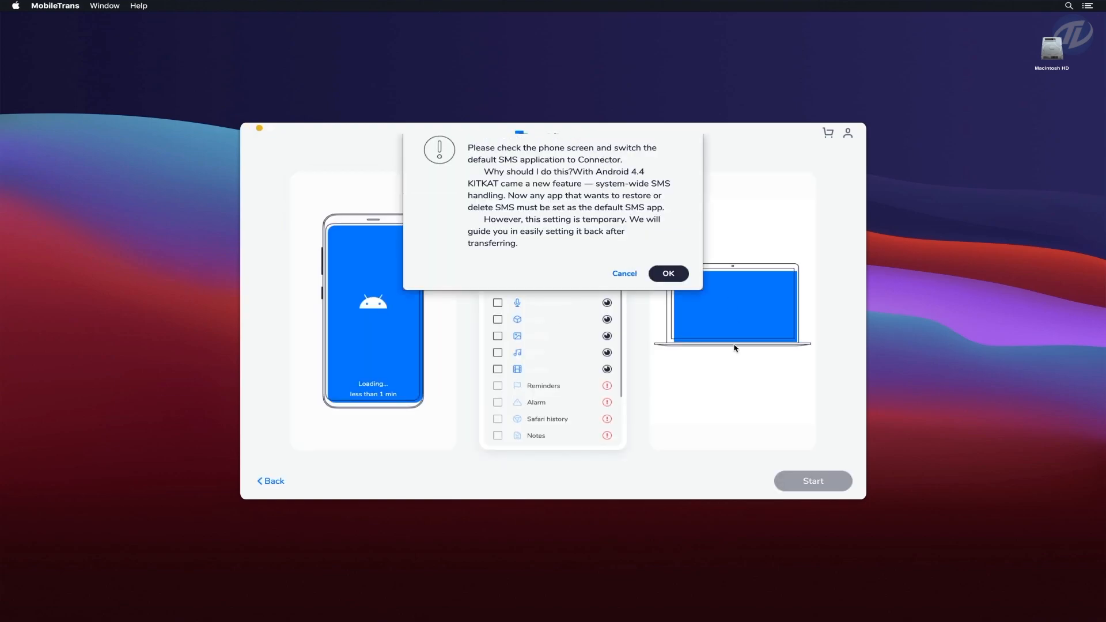
Accept the Connector SMS switch, back up all phone content, and return home.
left_click(667, 273)
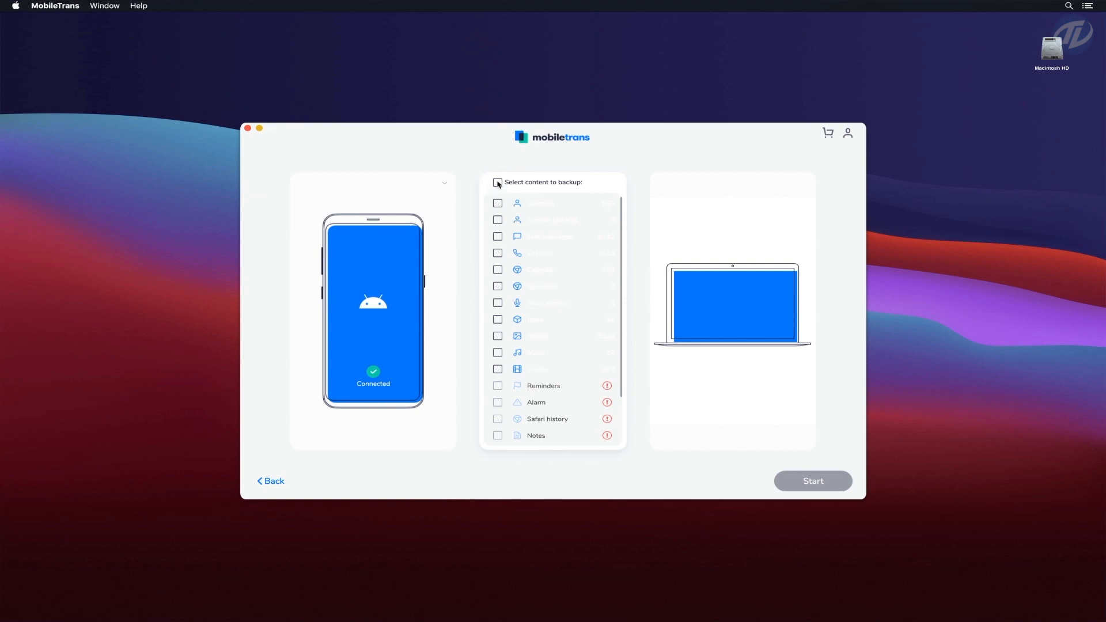
left_click(498, 182)
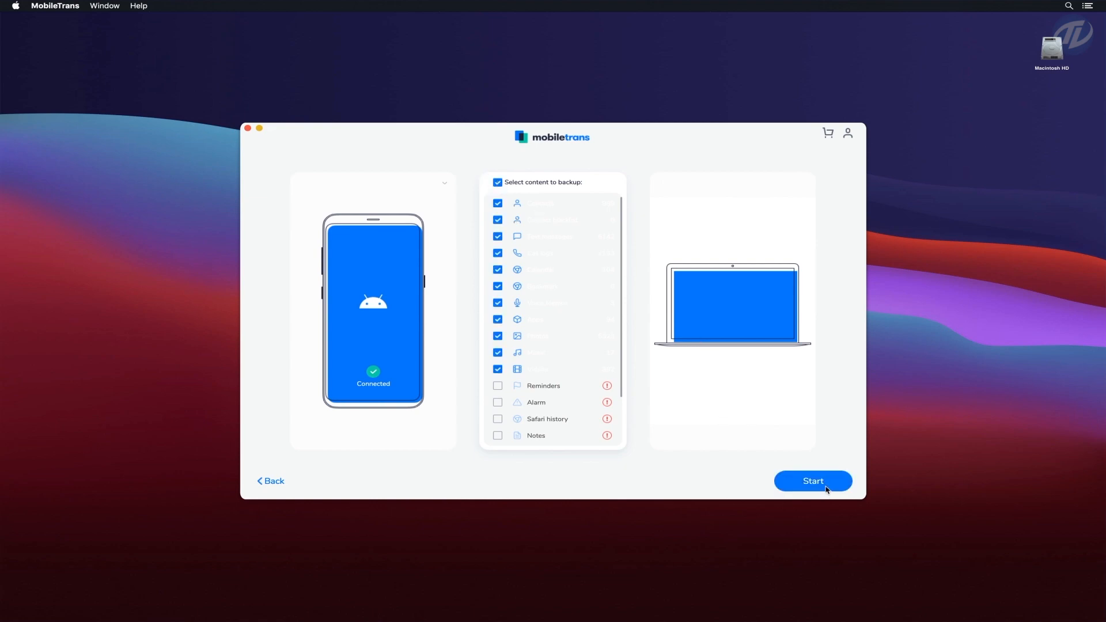
left_click(812, 481)
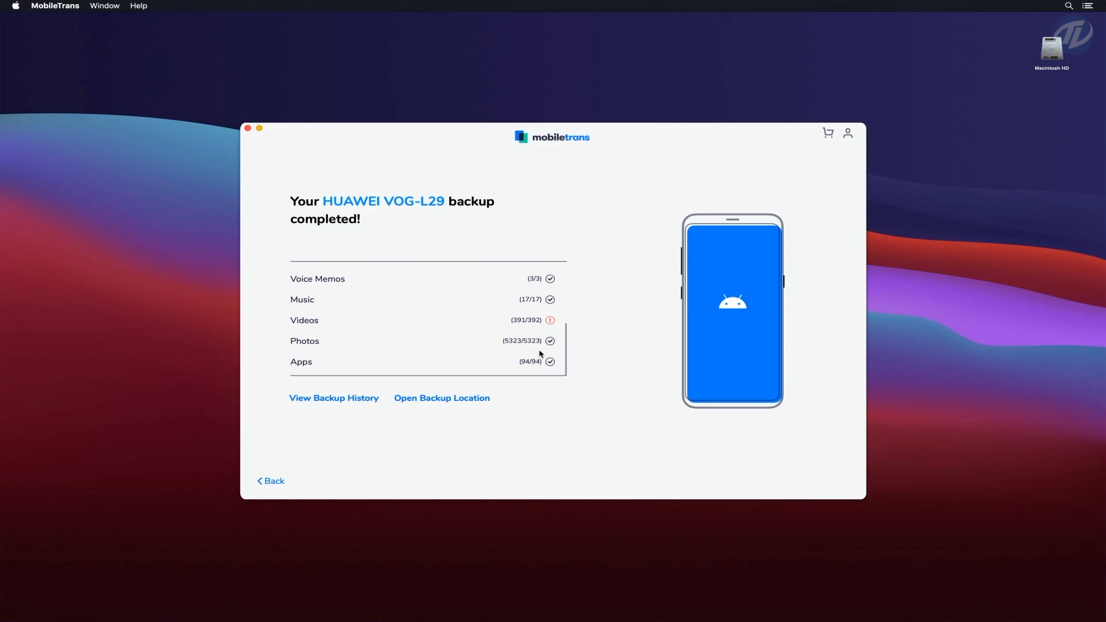
left_click(271, 481)
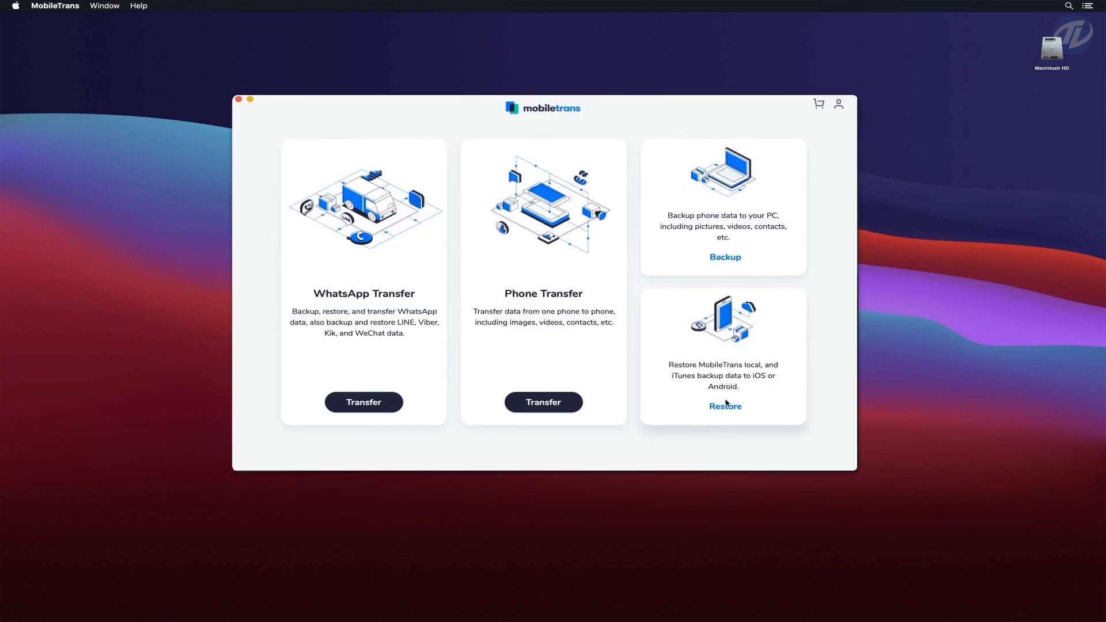
mouse_move(729, 352)
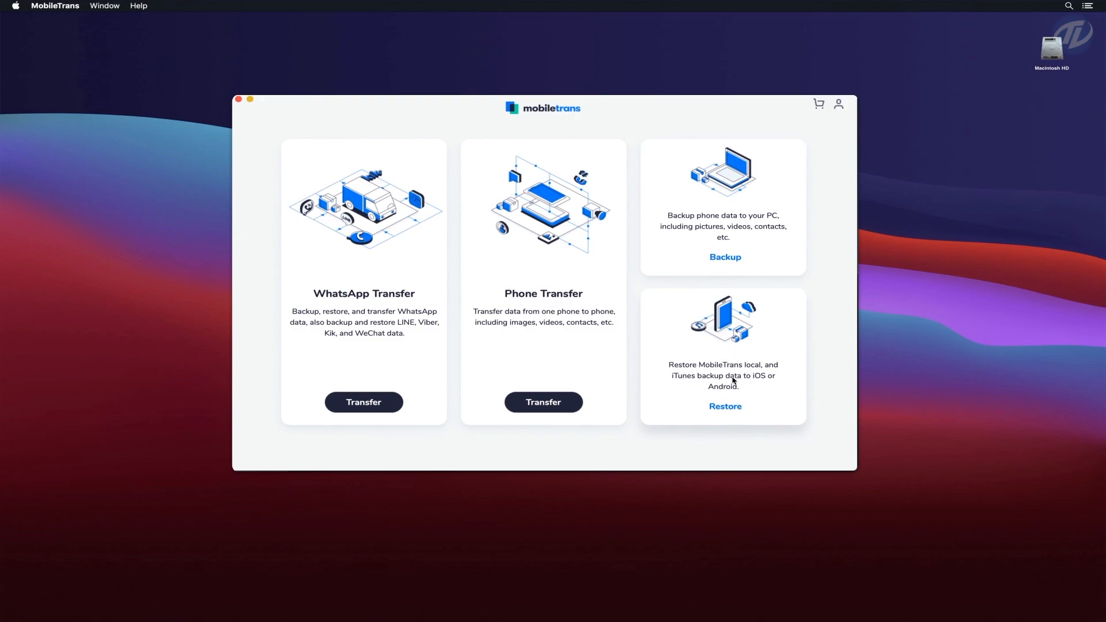
Open the Restore screen listing restorable content for the connected Android phone.
left_click(725, 405)
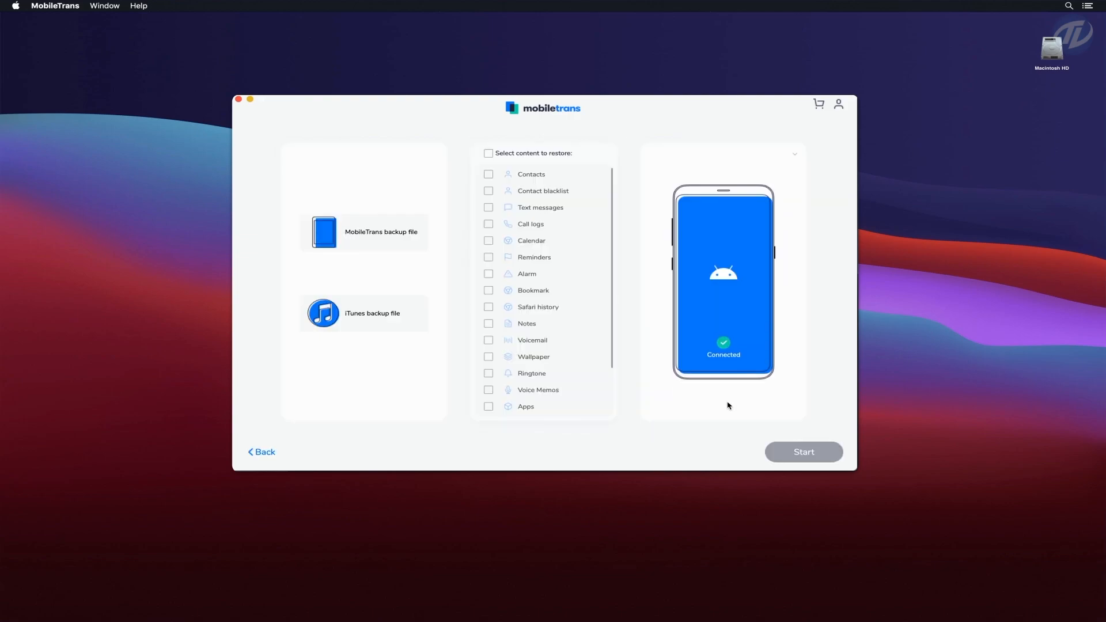
mouse_move(710, 399)
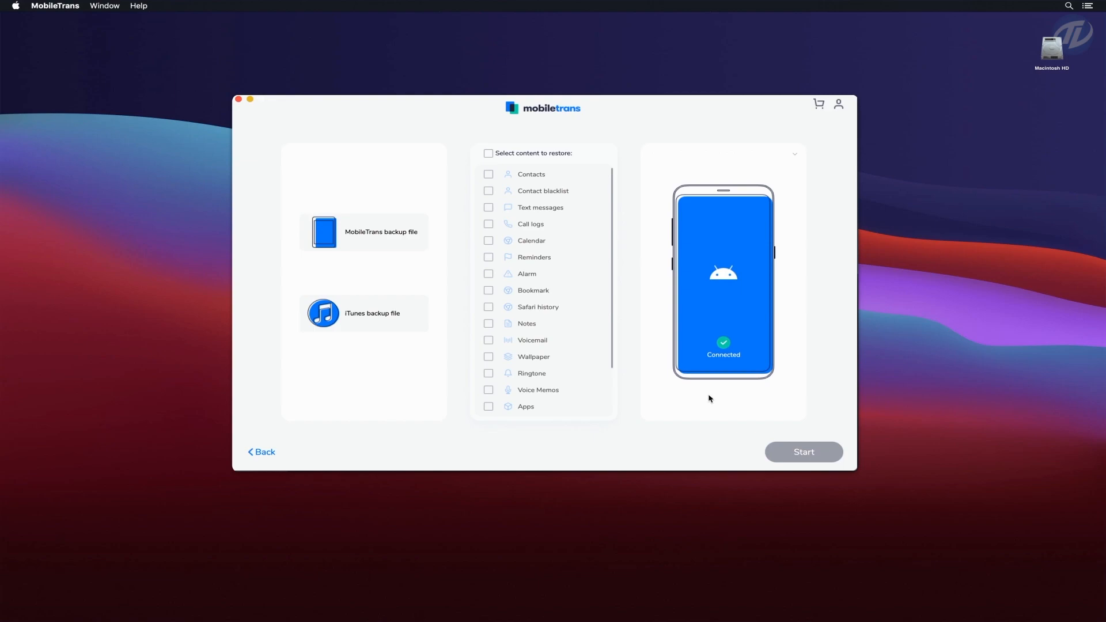
mouse_move(490, 279)
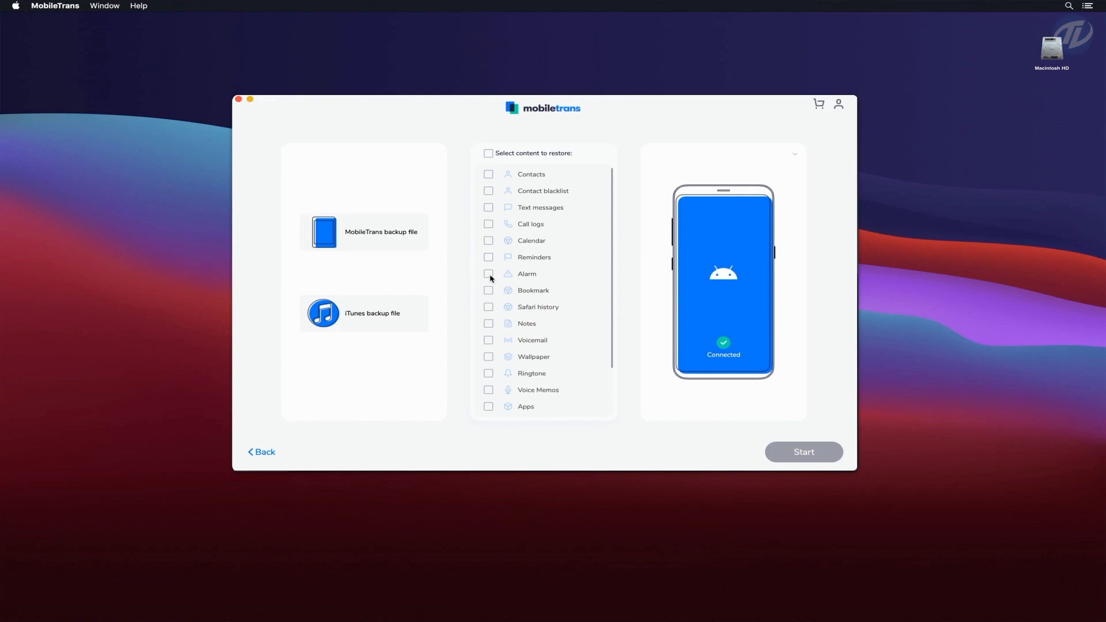
mouse_move(439, 215)
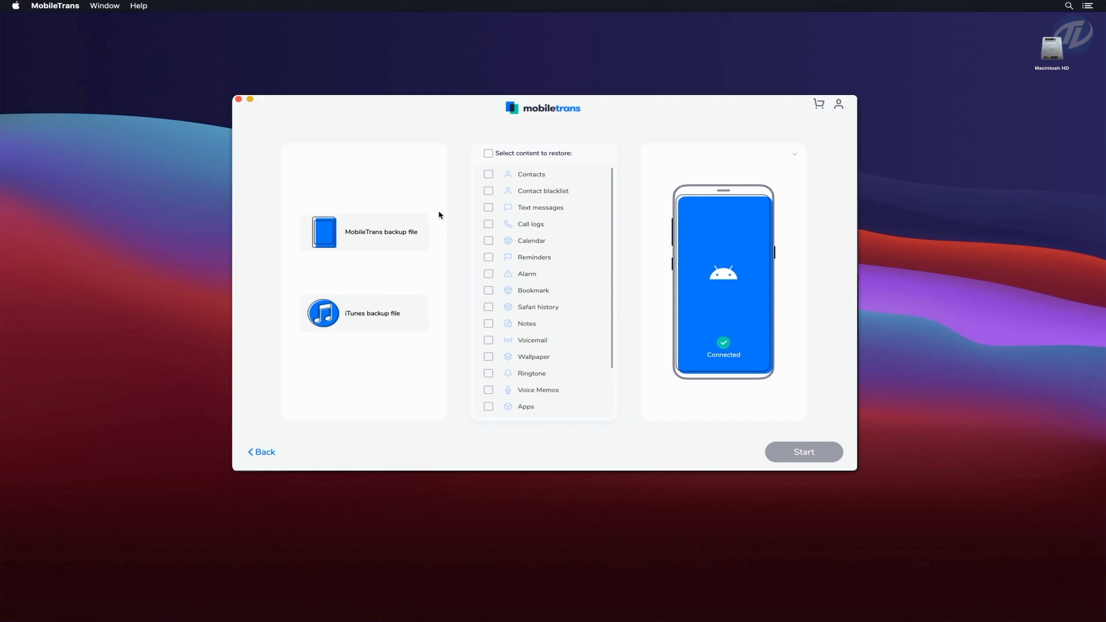
mouse_move(647, 304)
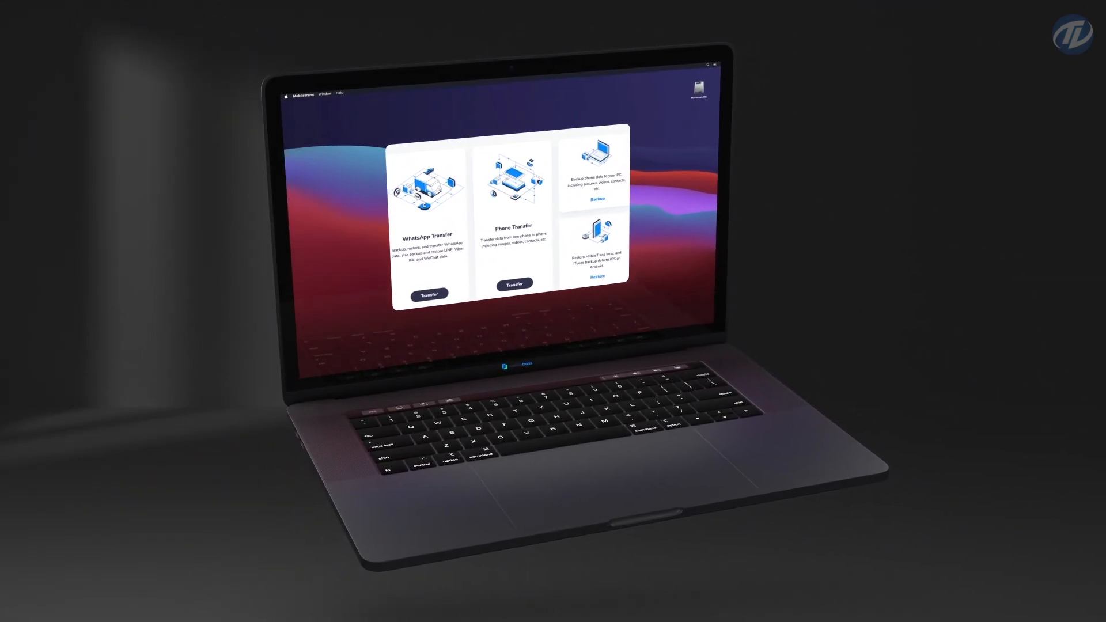
left_click(597, 198)
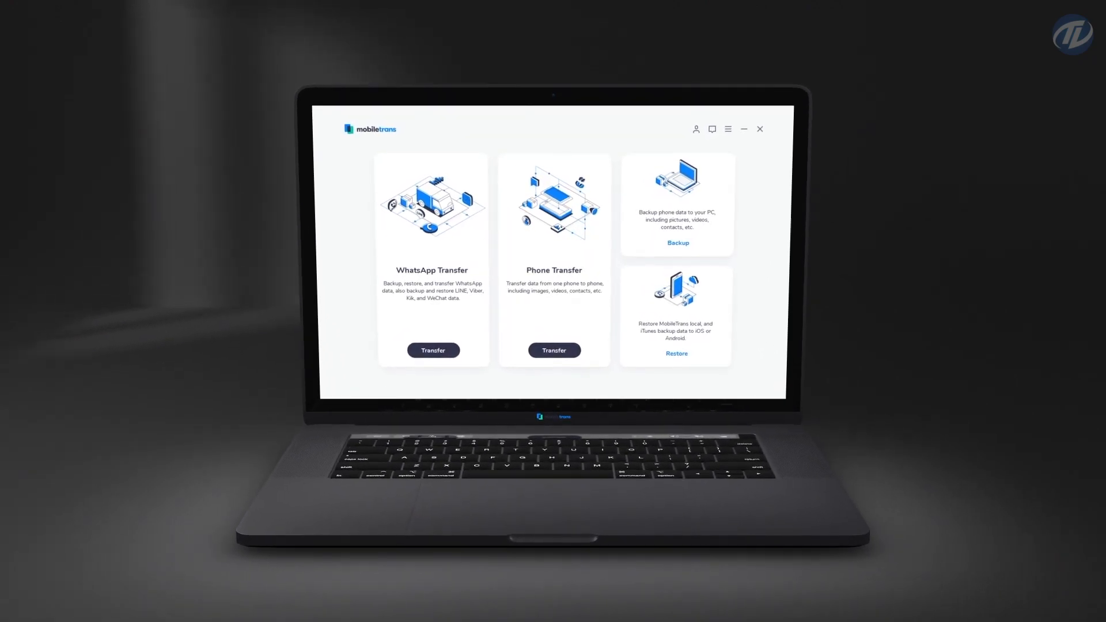
left_click(433, 351)
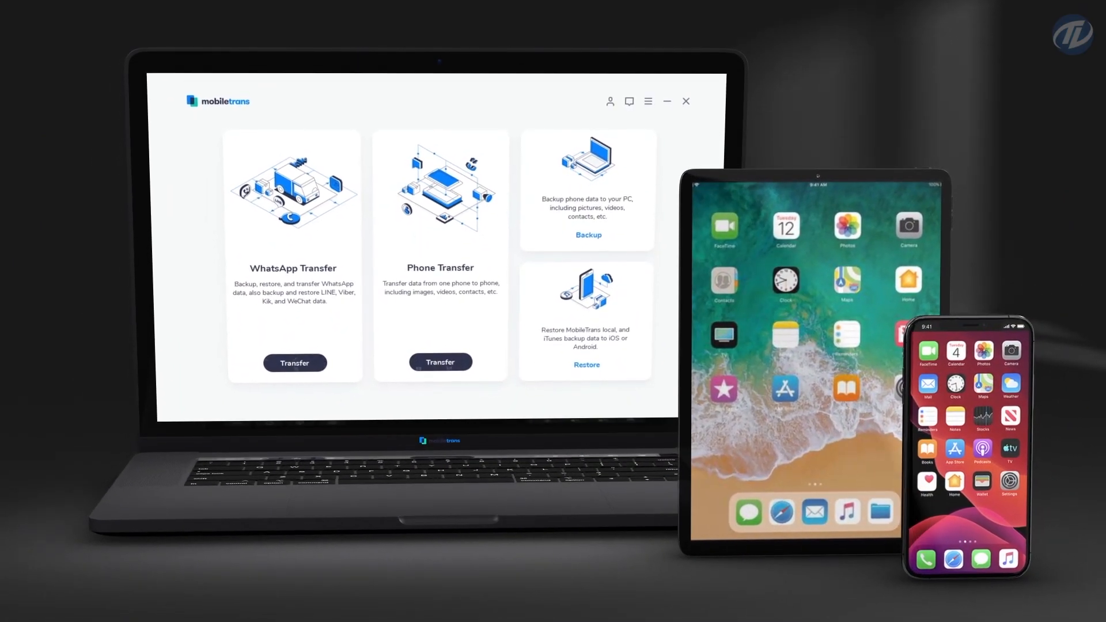
left_click(295, 363)
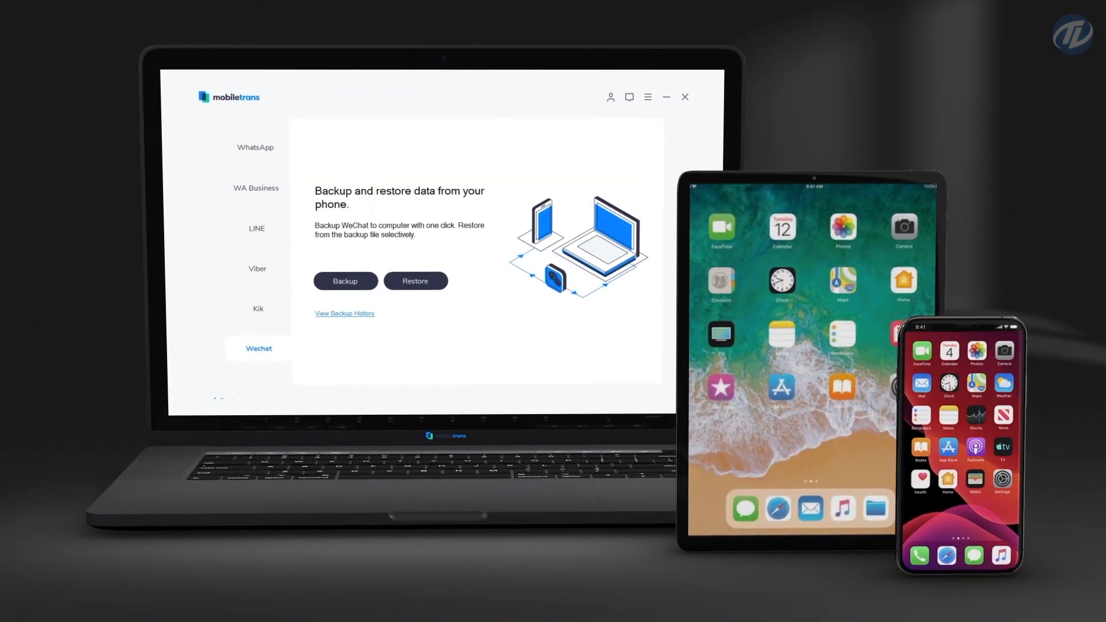